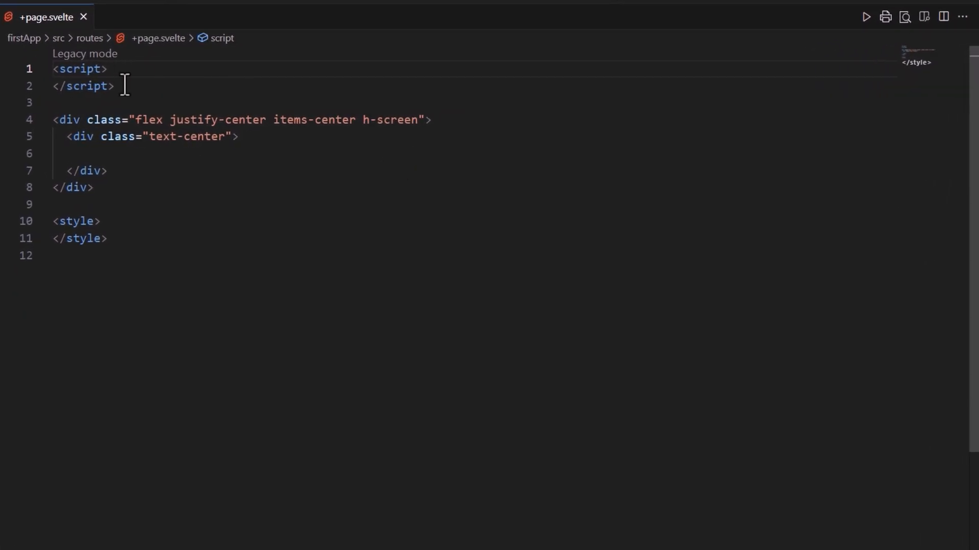
Declare name "John" and age 25, and add the <h2>Hello {name}!</h2> greeting
type("let name = \"J\"")
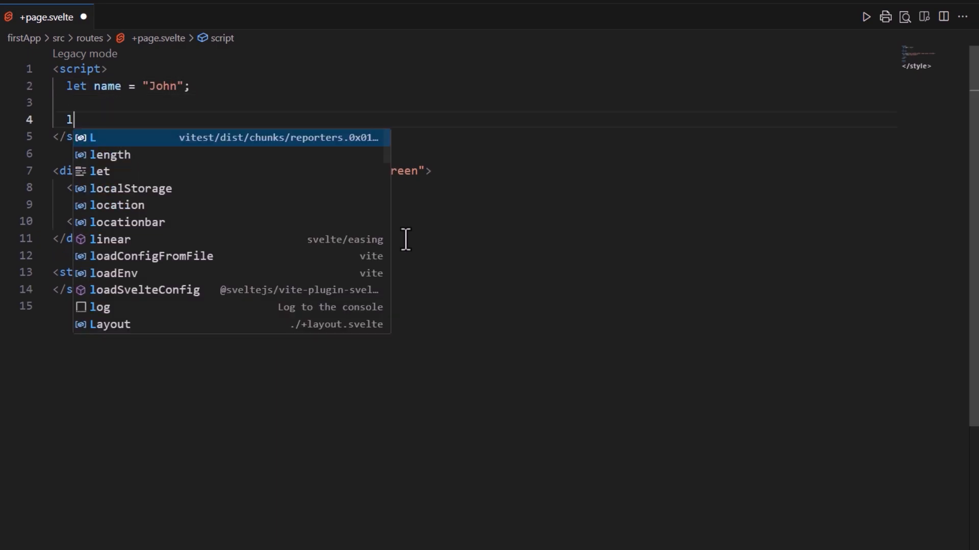
type("et age = 25;")
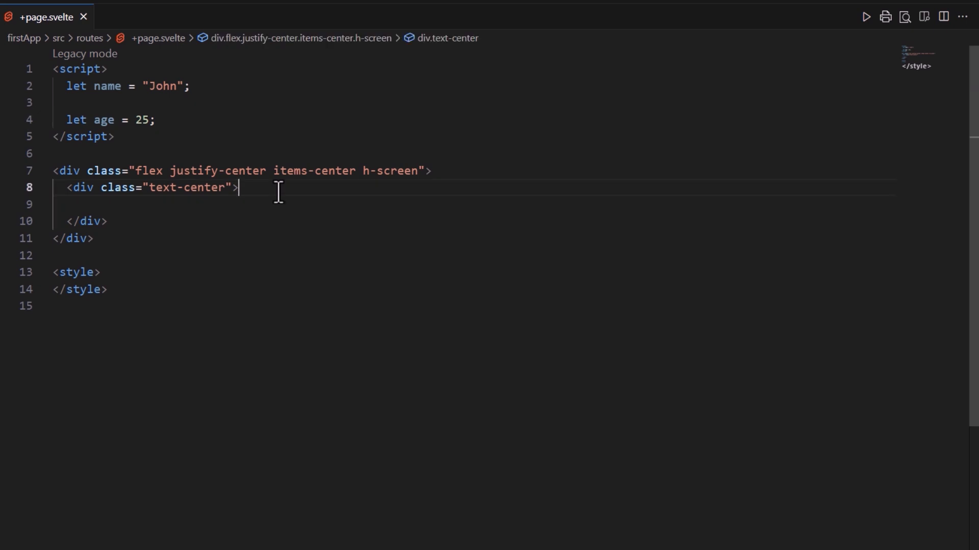
type("<h2>H</h2>")
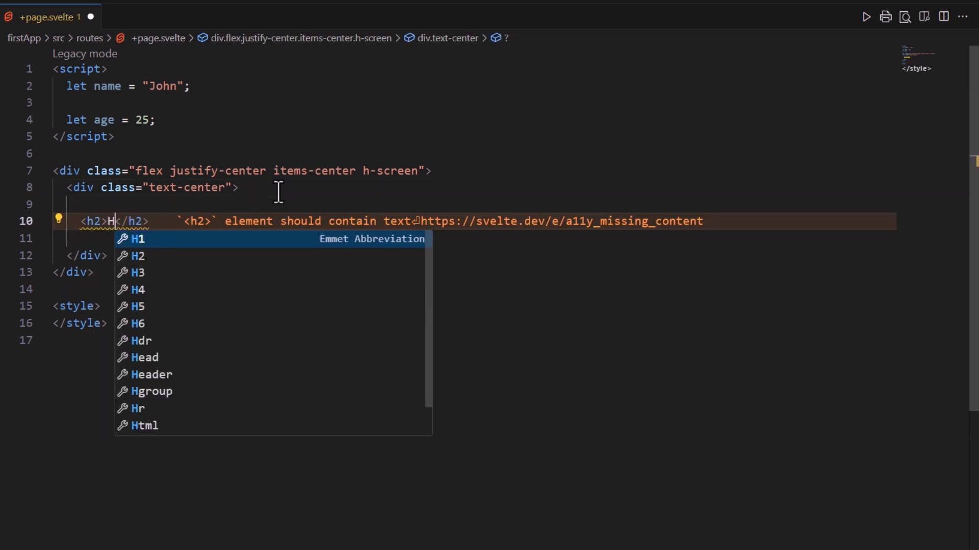
type("ello {name}!")
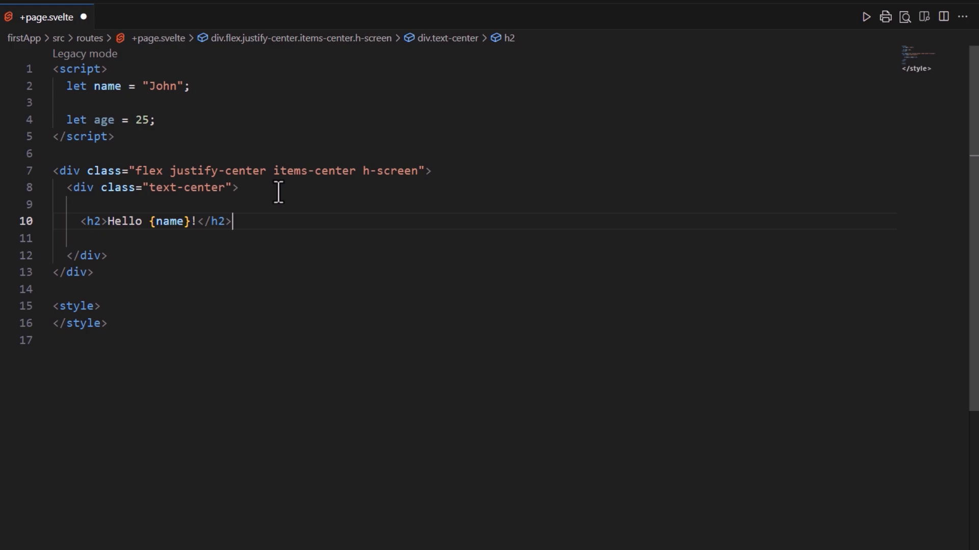
Add a paragraph showing next year's age with {age + 1} and run npm run dev
type("<p>Next</p>")
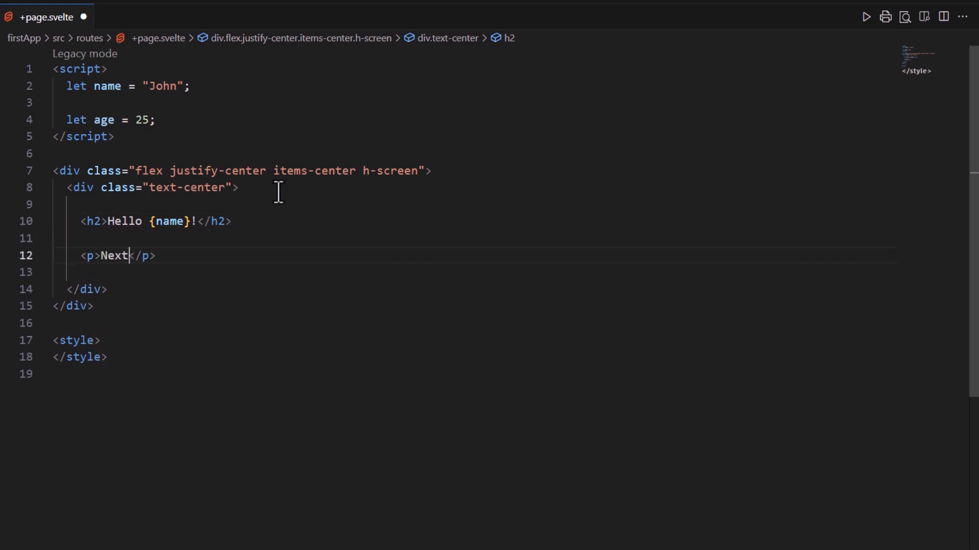
type("year, you'll be {}")
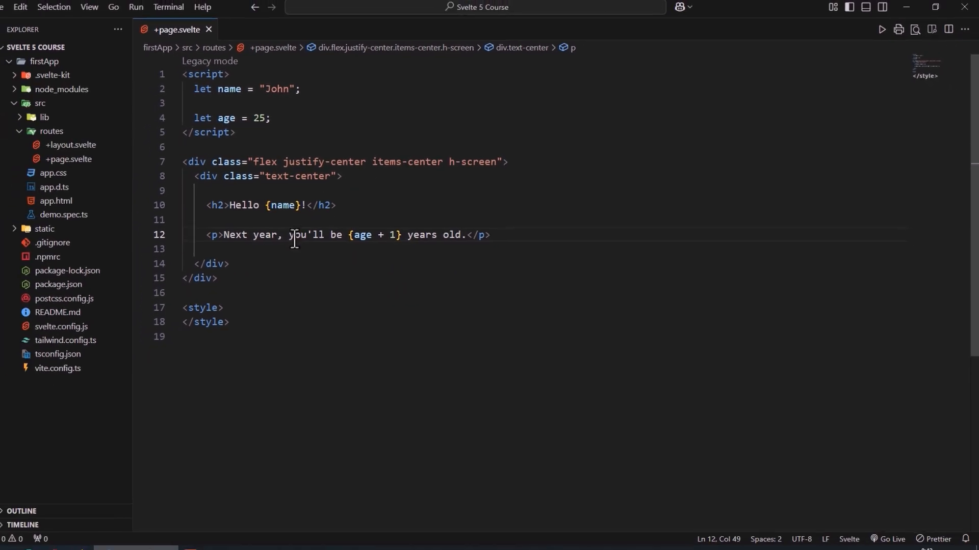
type("npm run dev")
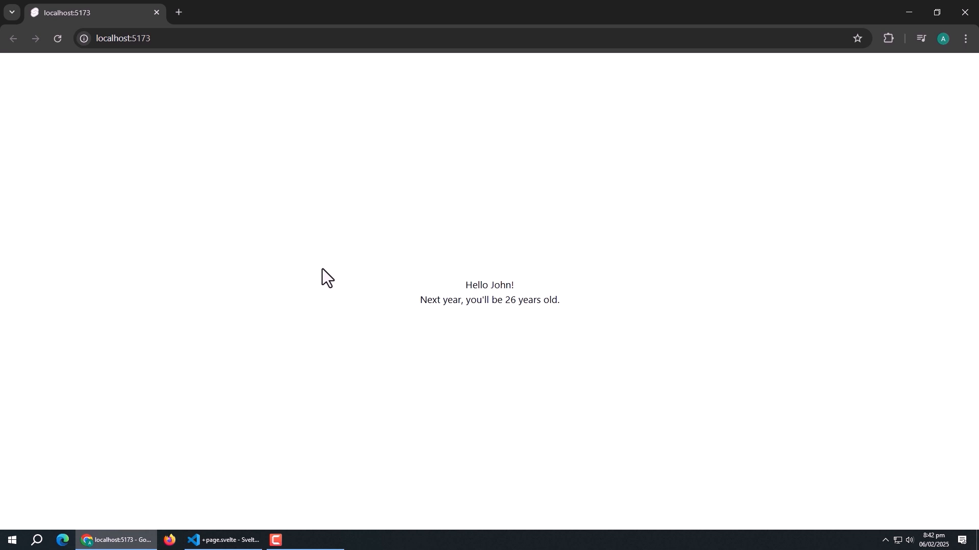
mouse_move(330, 260)
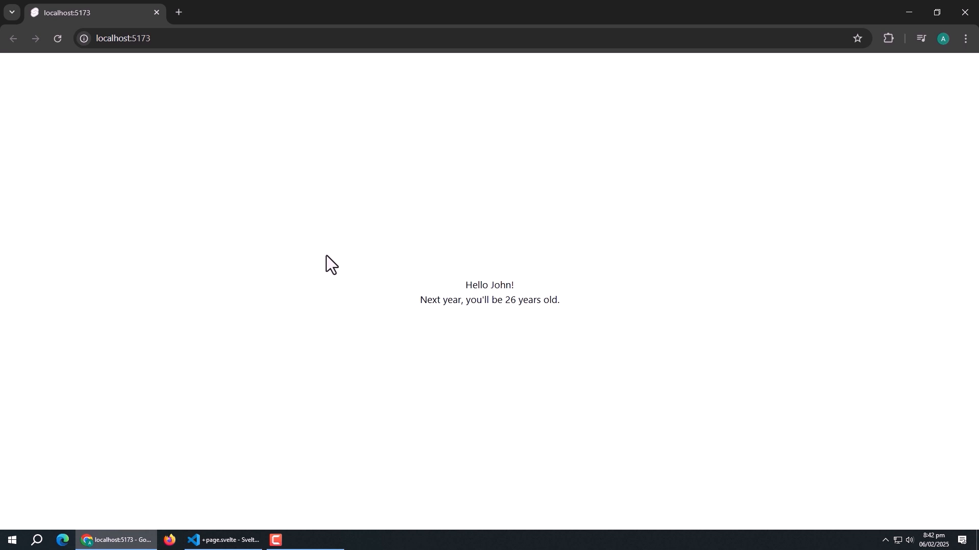
Check 'Hello John!' and 'Next year, you'll be 26' at localhost:5173 in Chrome
left_click(219, 541)
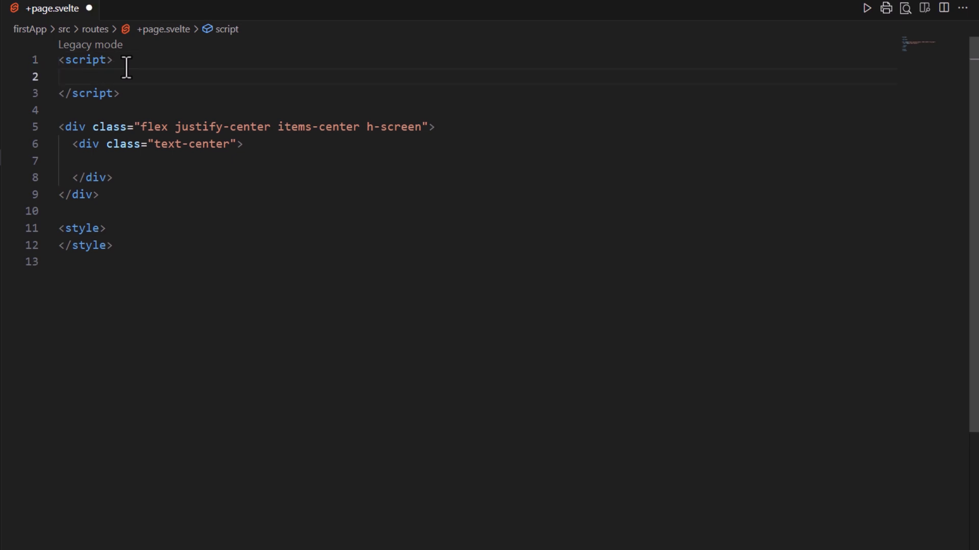
Declare let isDisabled = $state(true); in the emptied script block
type("let isDisabled =")
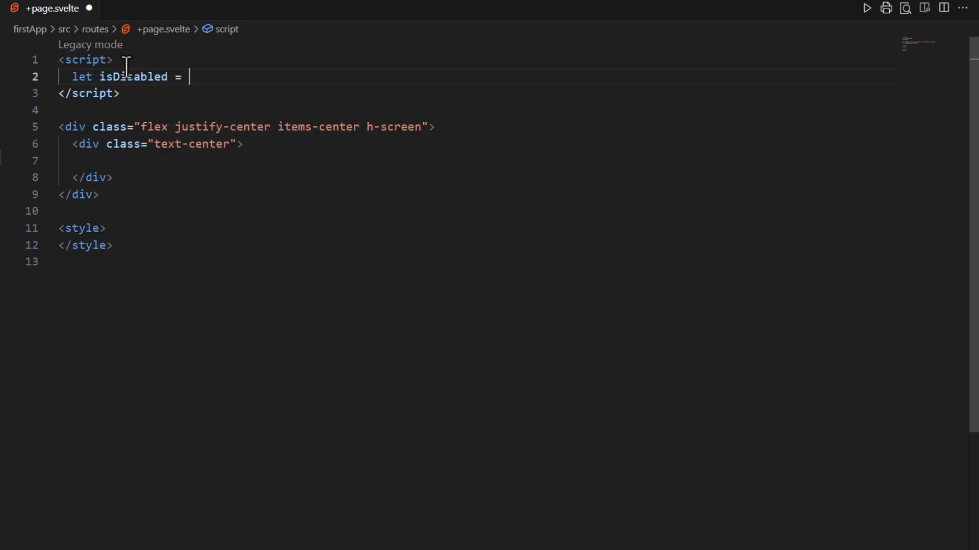
type("$state()")
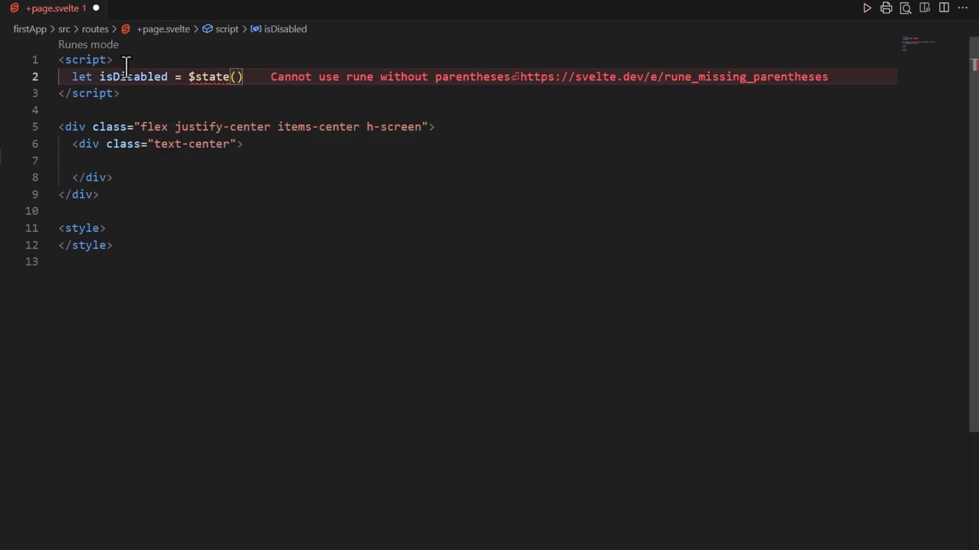
type("true);")
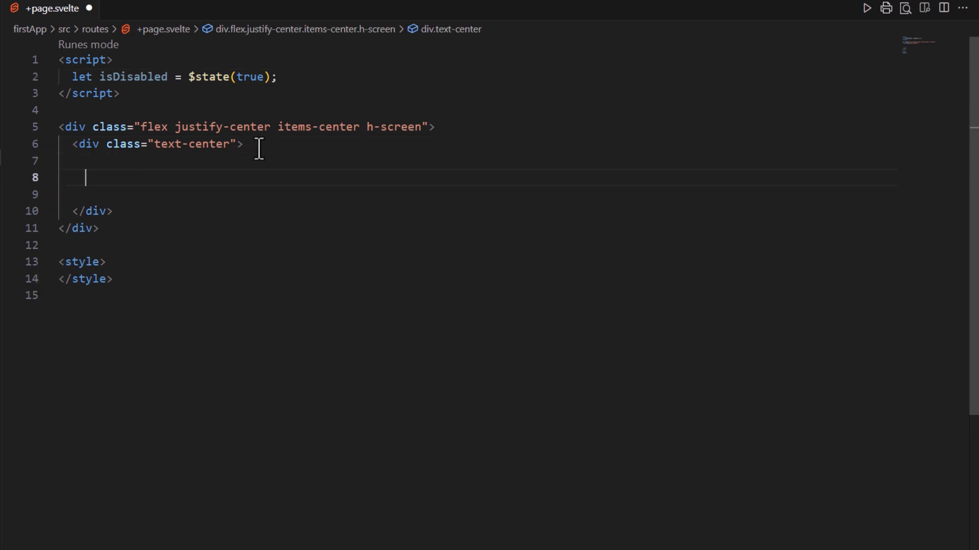
Add a Click me button with disabled={isDisabled} and px-4 py-2 bg-blue-500 styling
type("<button></button>")
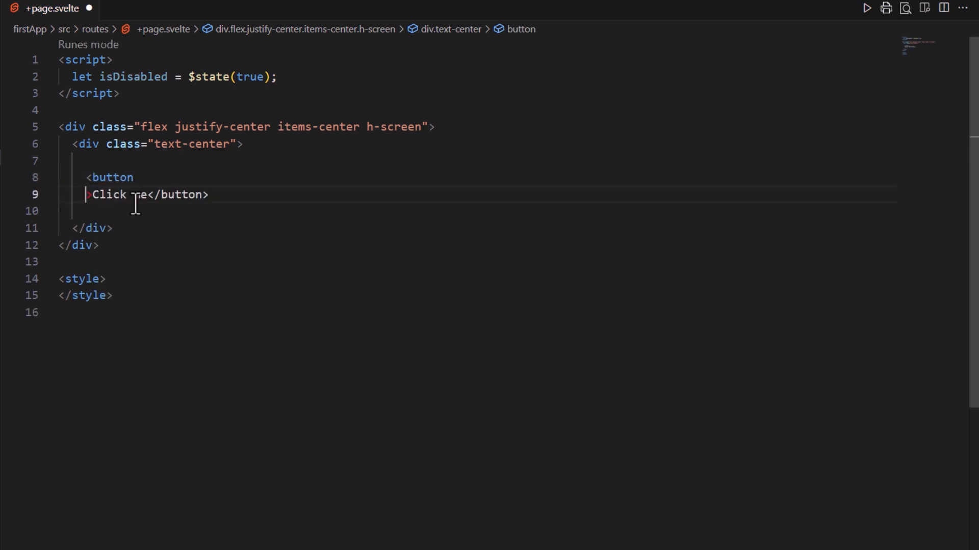
type("disabled =")
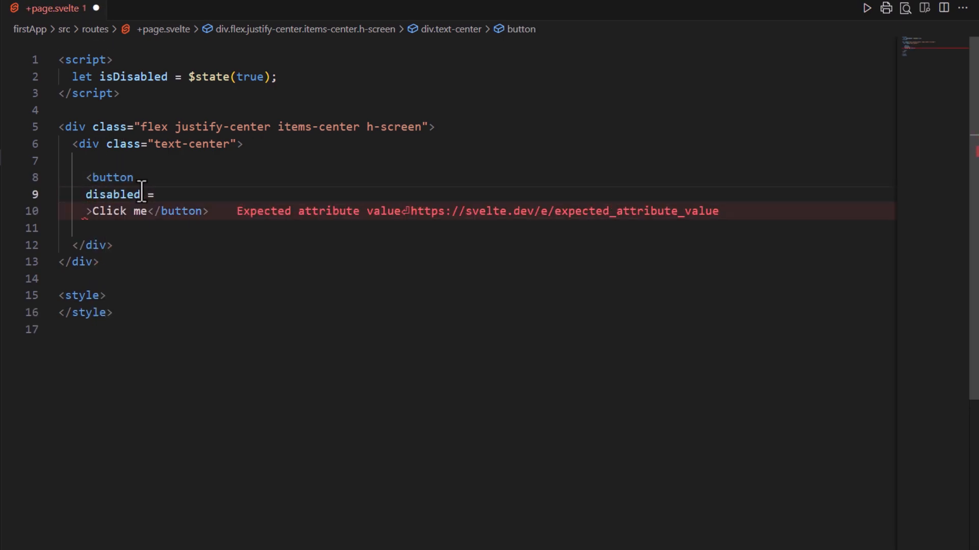
type("{isDisabled}")
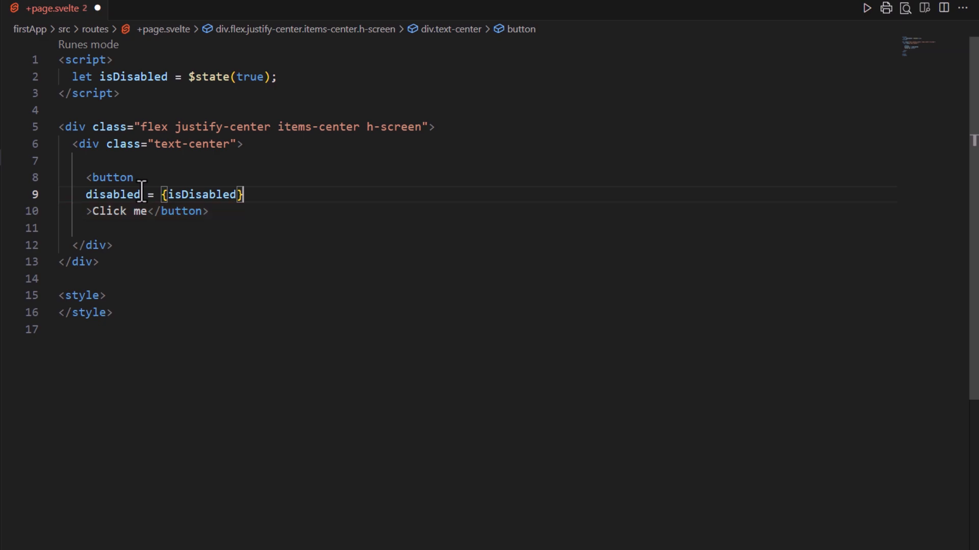
type("class=\"\"")
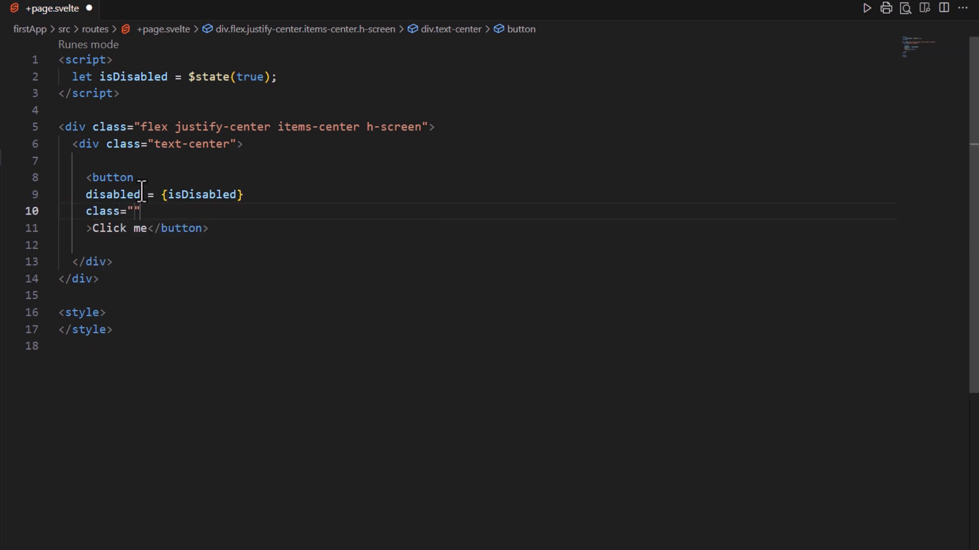
type("px-4 py-2 bg")
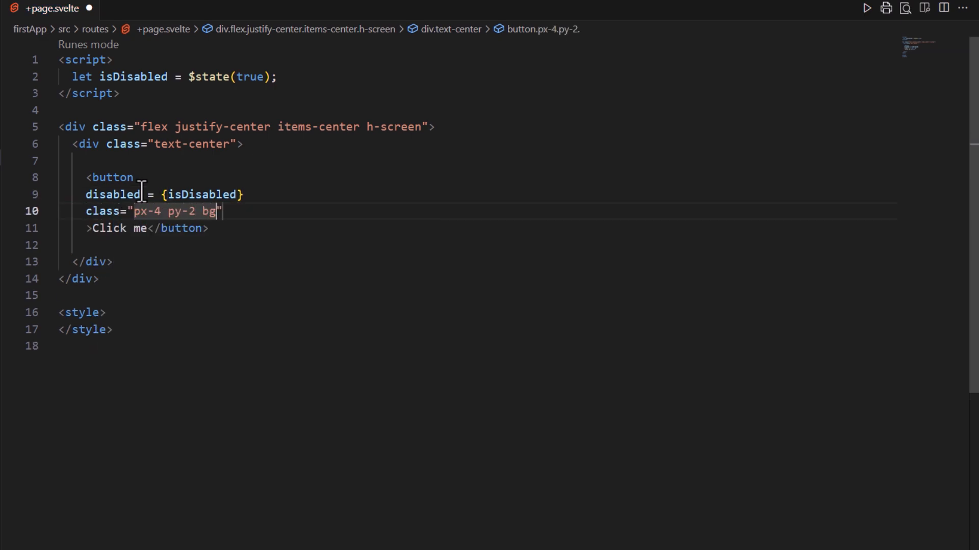
type("-blue-500 text-white rounded disa")
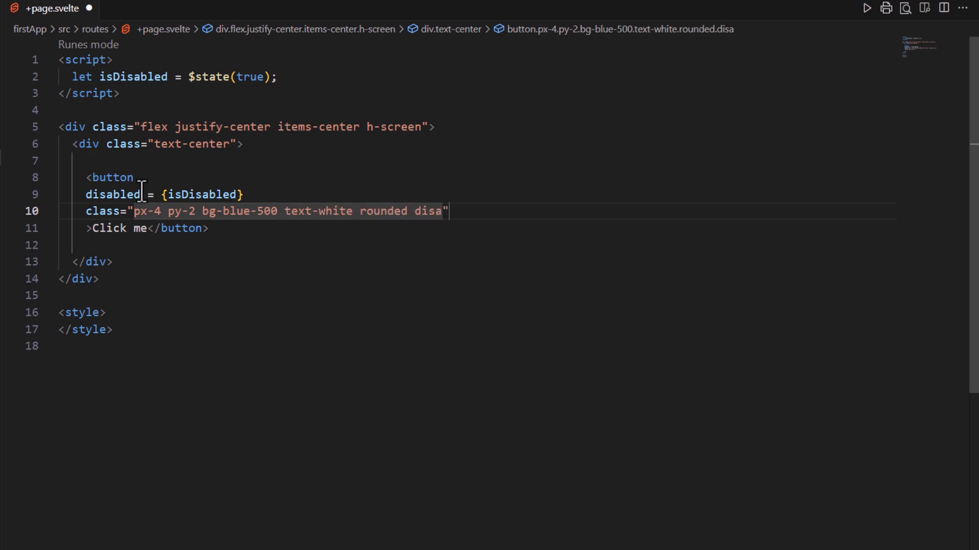
Grey the button when disabled, log 'Button Clicked.' on click, and begin a second button
type("bled:bg-gray-400\"")
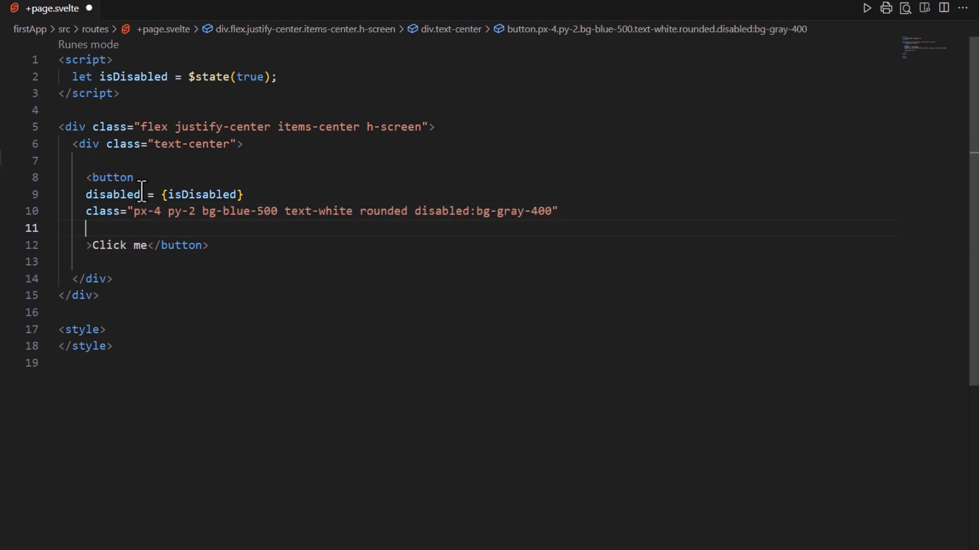
type("onclick={}")
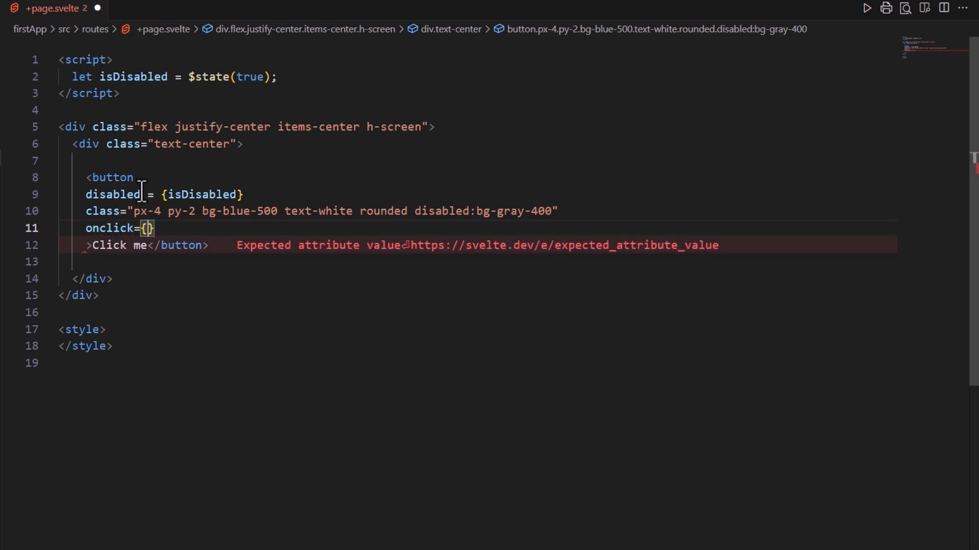
type("()=>{con")
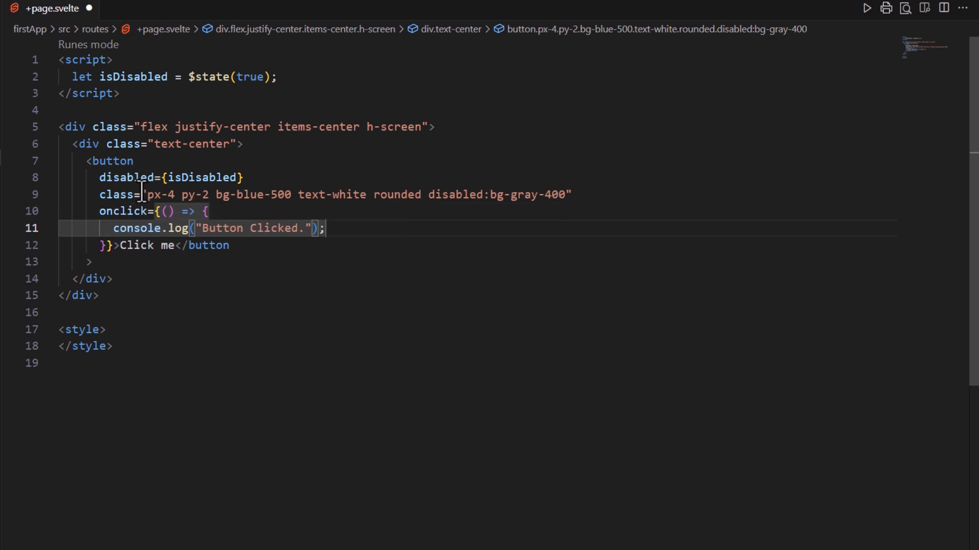
type("<button></button>")
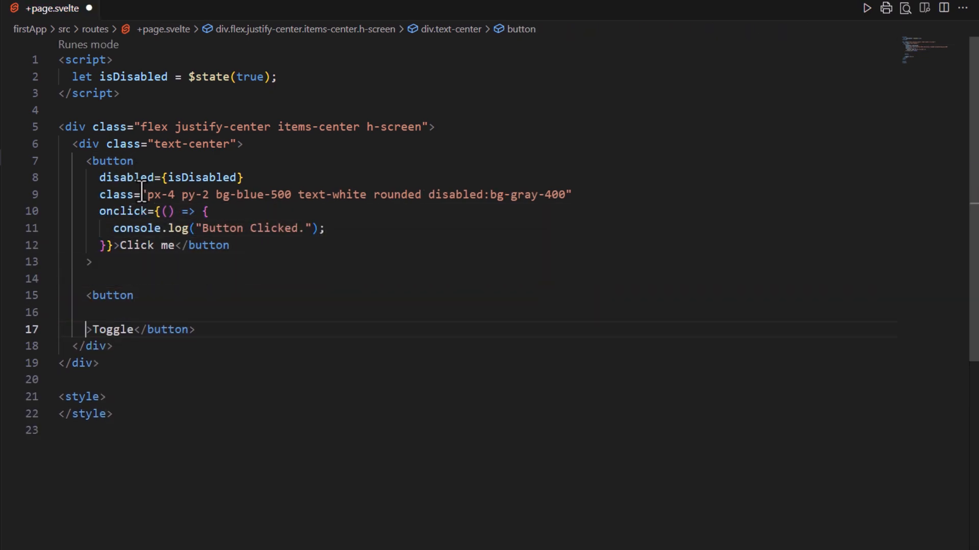
Style the Toggle button bg-green-700 text-white rounded, with onclick setting isDisabled = !isDisabled
type("class = \"\"")
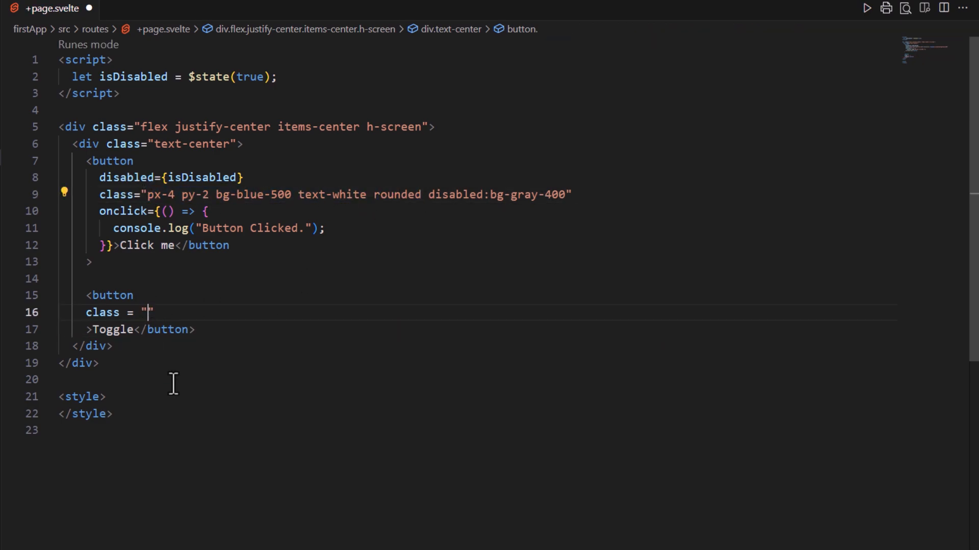
type("px-4 py-2 bg-green-700 text-white rounded")
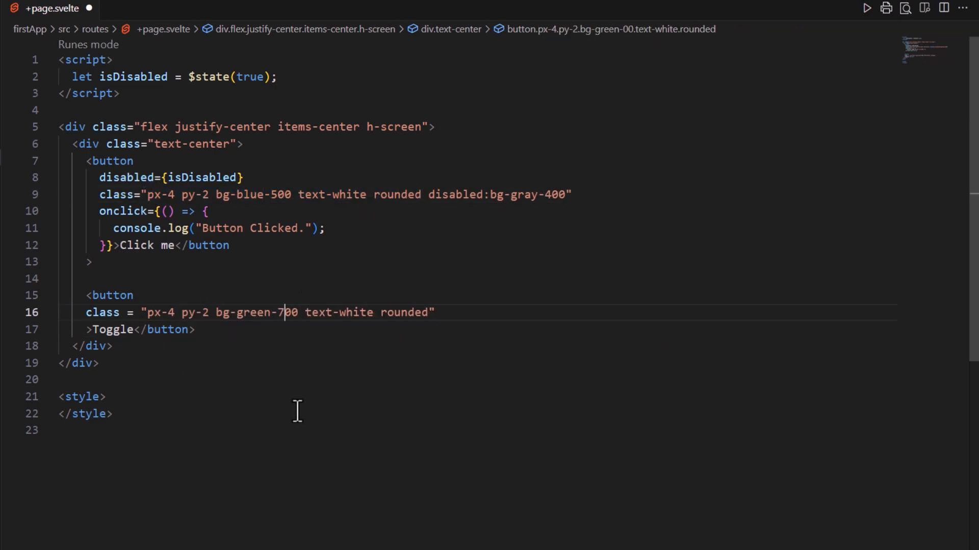
type("onclick={()=>{is")
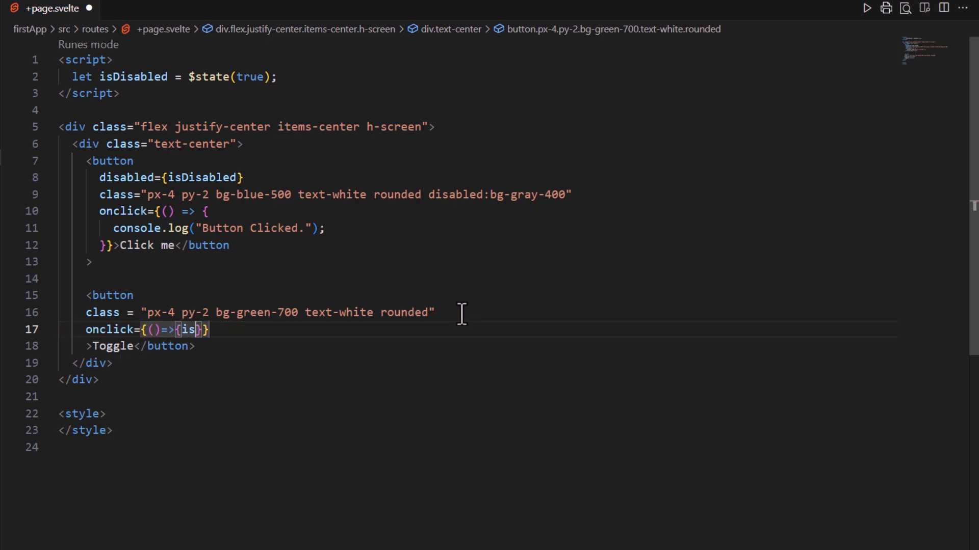
type("Disabled = !isDisabled;")
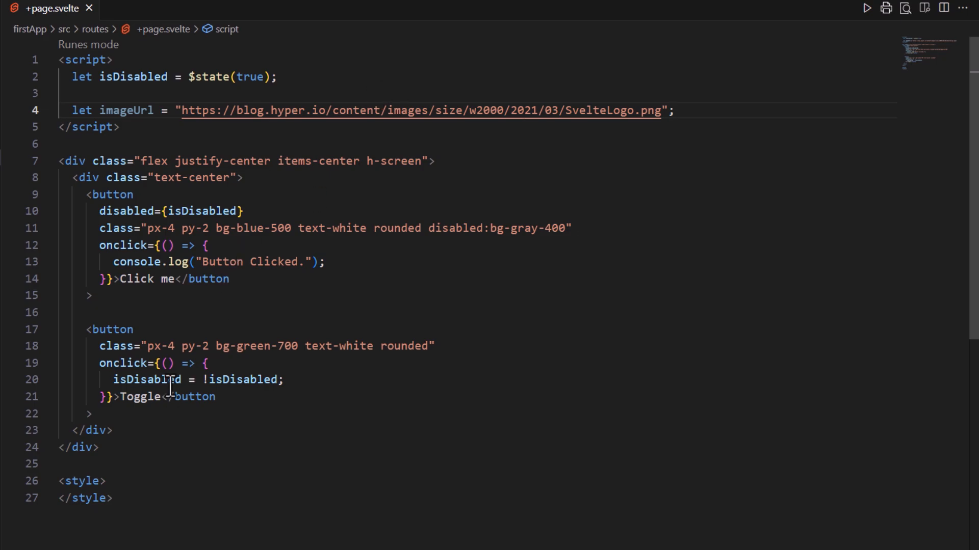
Render the Svelte logo with <img src={imageUrl}> and run npm run dev
type("<img src={}>")
type("npm run dev")
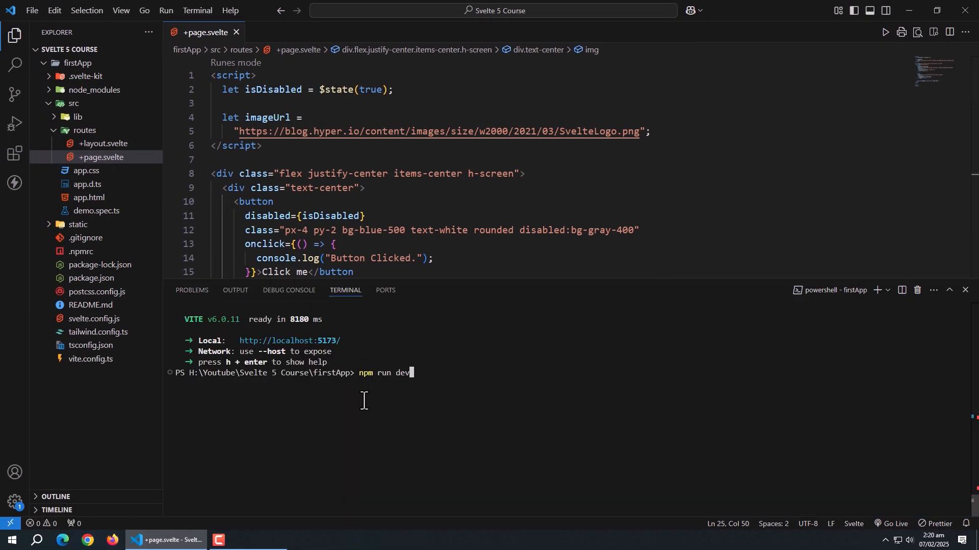
key("Enter")
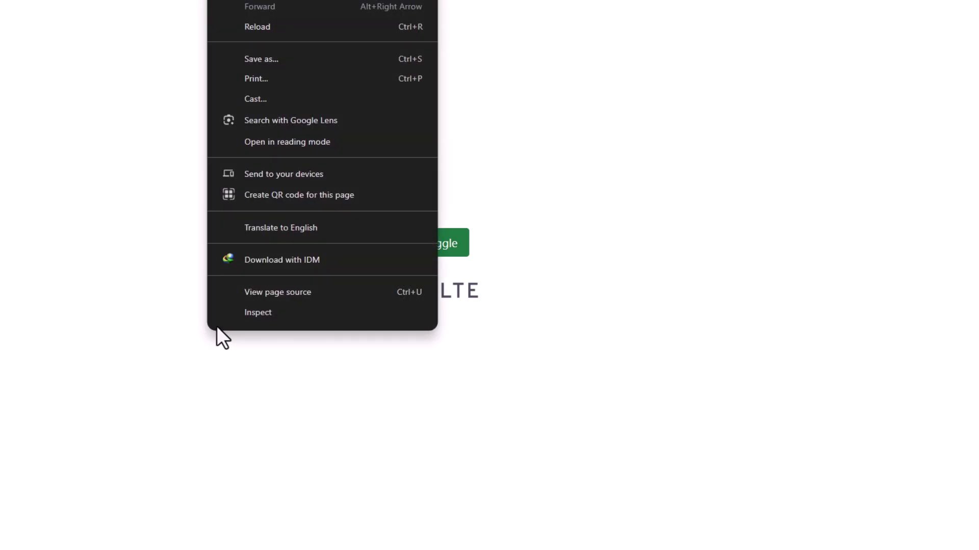
Open the Chrome DevTools console and log 'Button Clicked.' six times via Click me
left_click(258, 312)
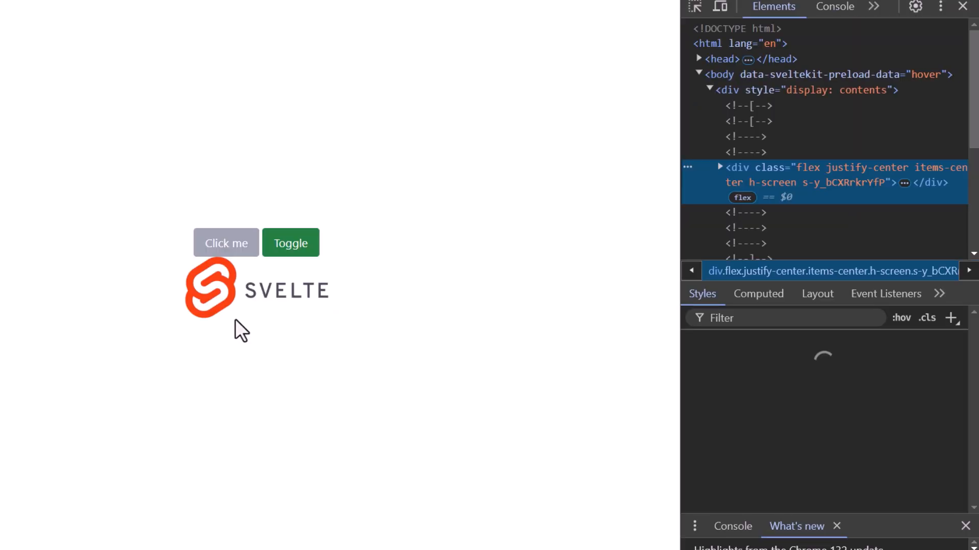
left_click(835, 7)
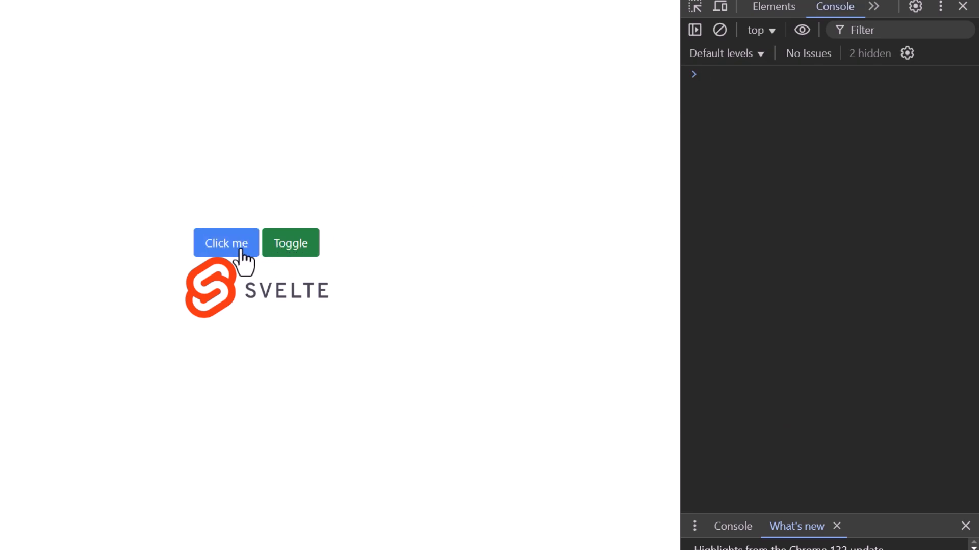
left_click(226, 242)
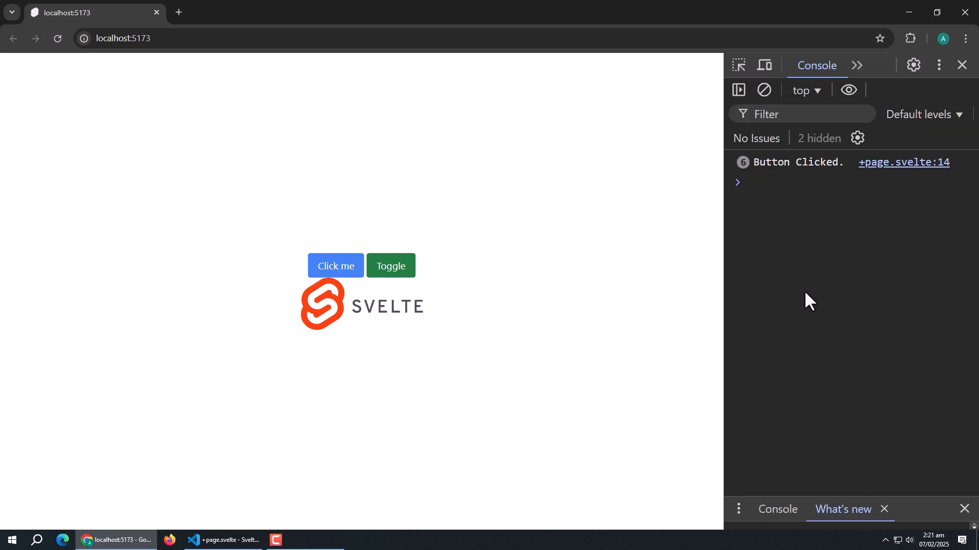
left_click(222, 540)
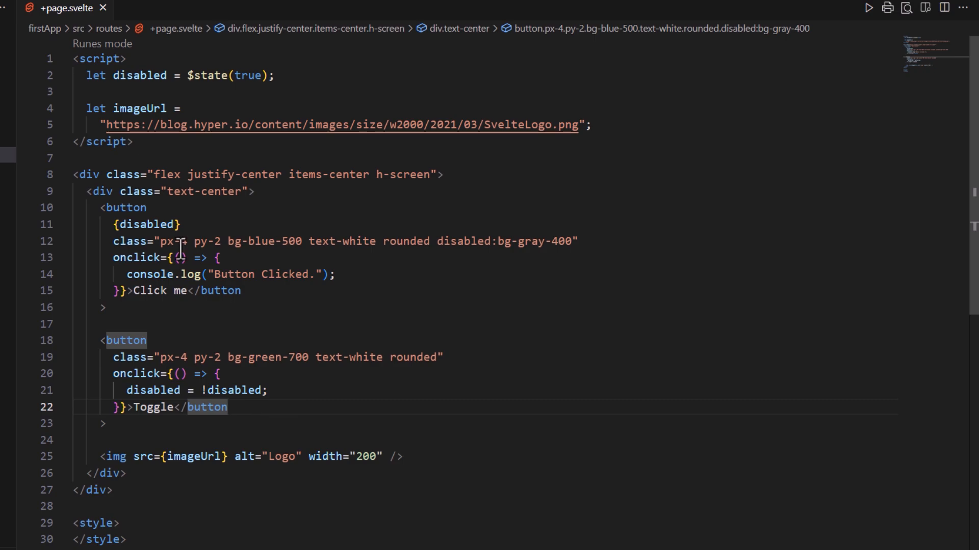
Rename the state to disabled, pass {disabled} to Click me, and wire Toggle to flip it
type("sr")
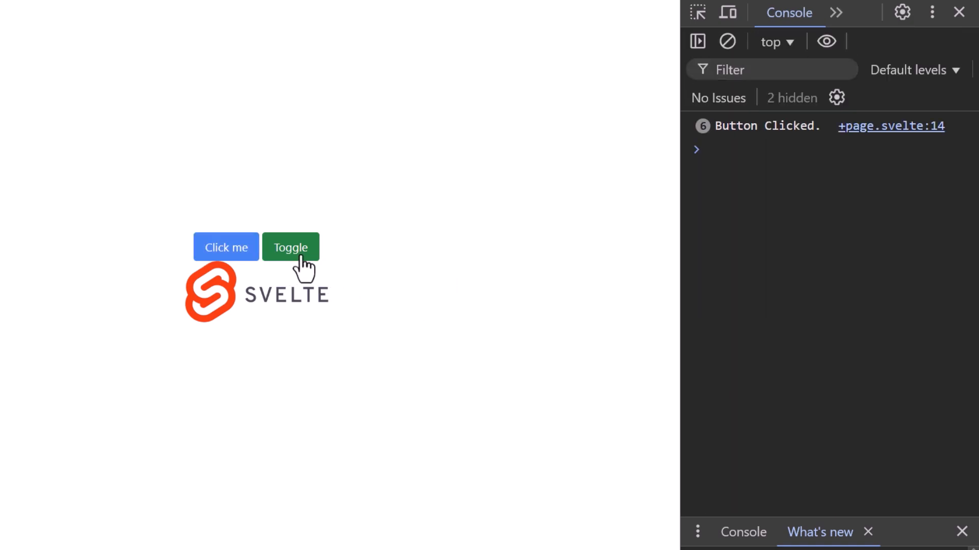
Flip the Click me button's disabled state with the green Toggle button at localhost:5173
left_click(226, 248)
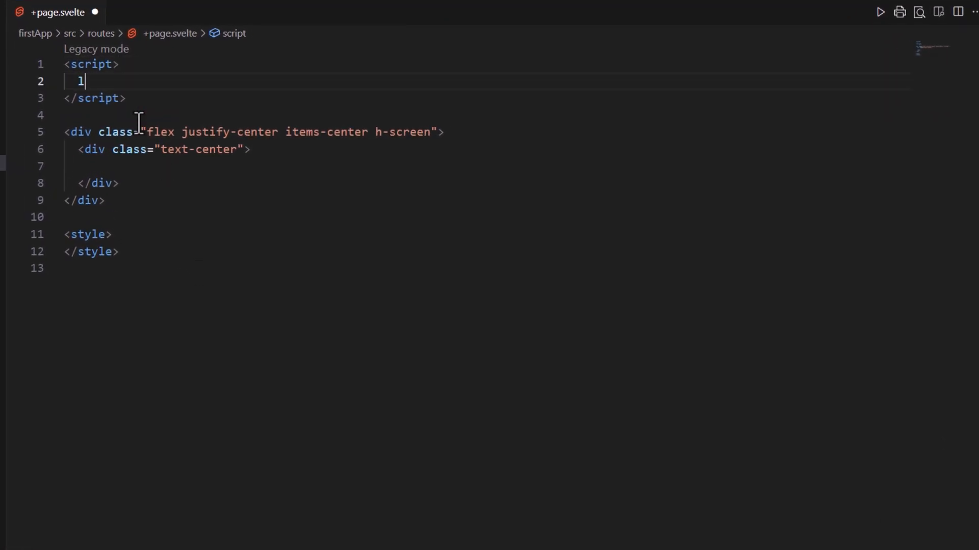
Declare message = "<strong>Hello World!</strong>" and show it in a <p>{message}</p>
type("let message = \"\"")
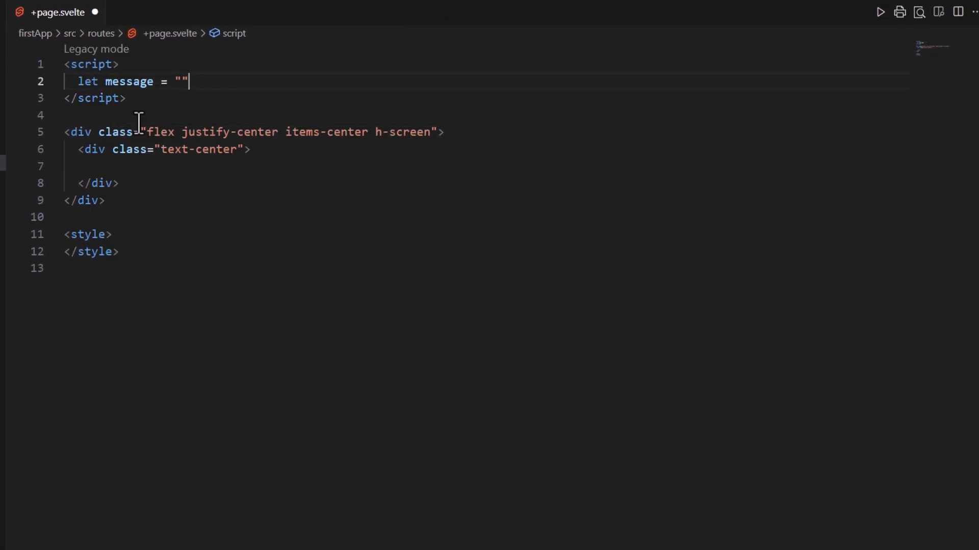
type("<strong>Hello Wor")
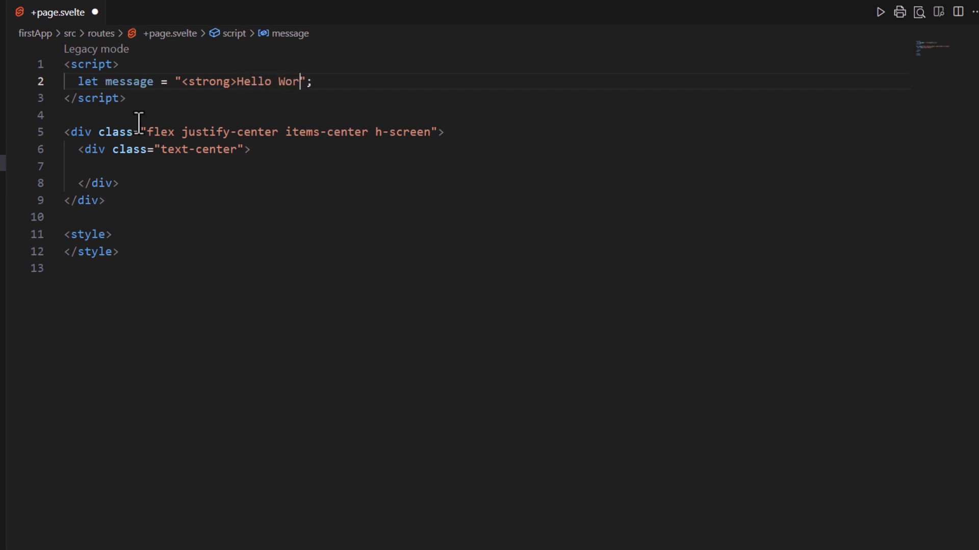
type("ld!</strong>")
left_click(487, 166)
type("<p>{message}</p>")
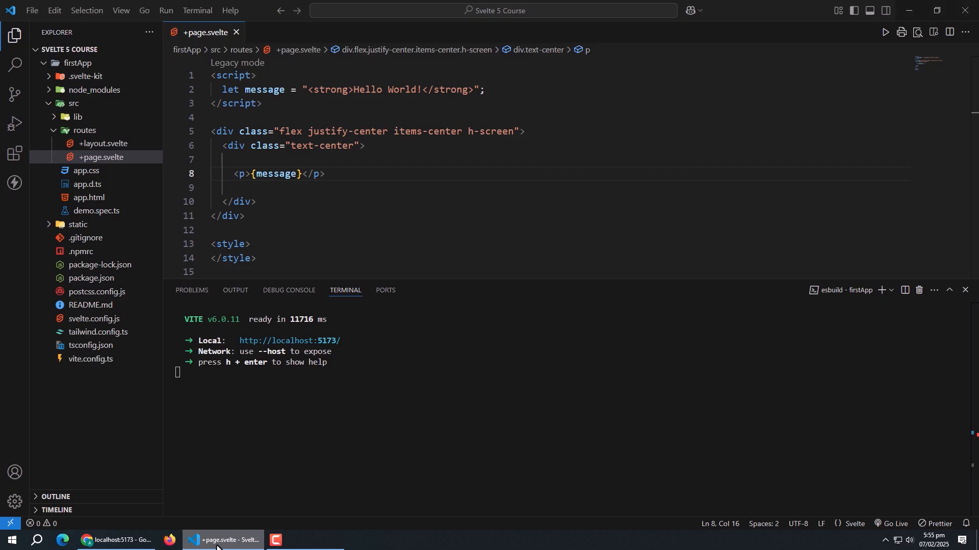
type("@html")
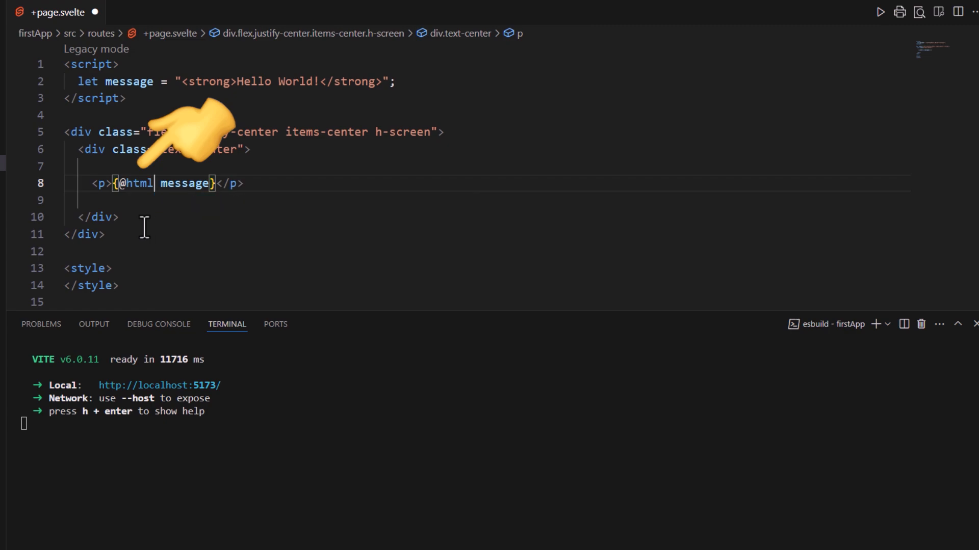
key("Ctrl+s")
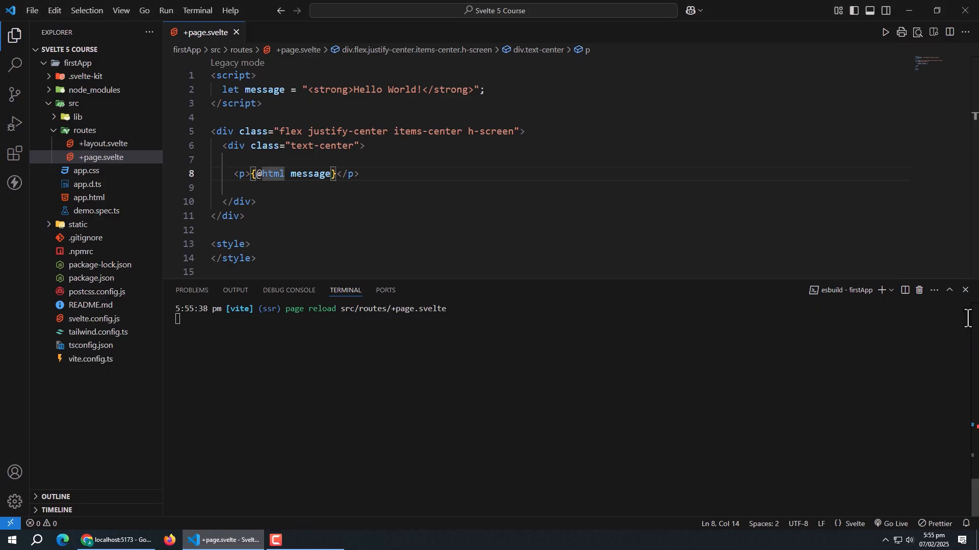
left_click(965, 290)
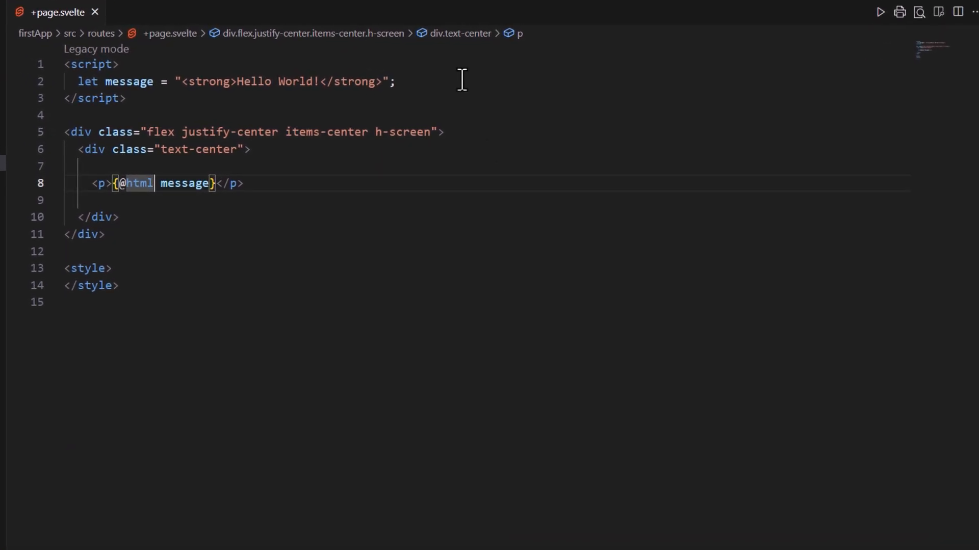
Add message2 = "Hello World!" shown in <strong> tags, then clear back to a blank script
type("let message2 = \"Hello World!\";")
type("<p><strong>{message2}</strong></p>")
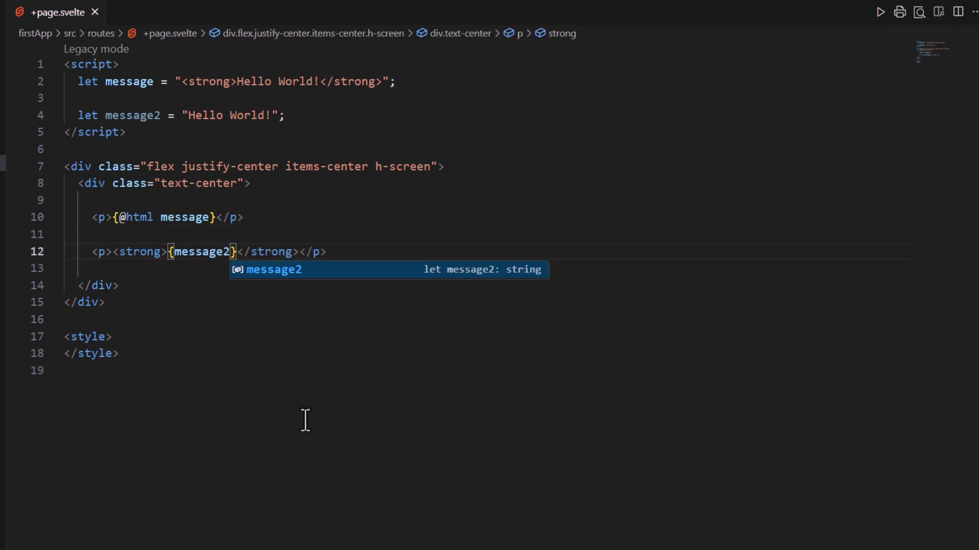
mouse_move(292, 421)
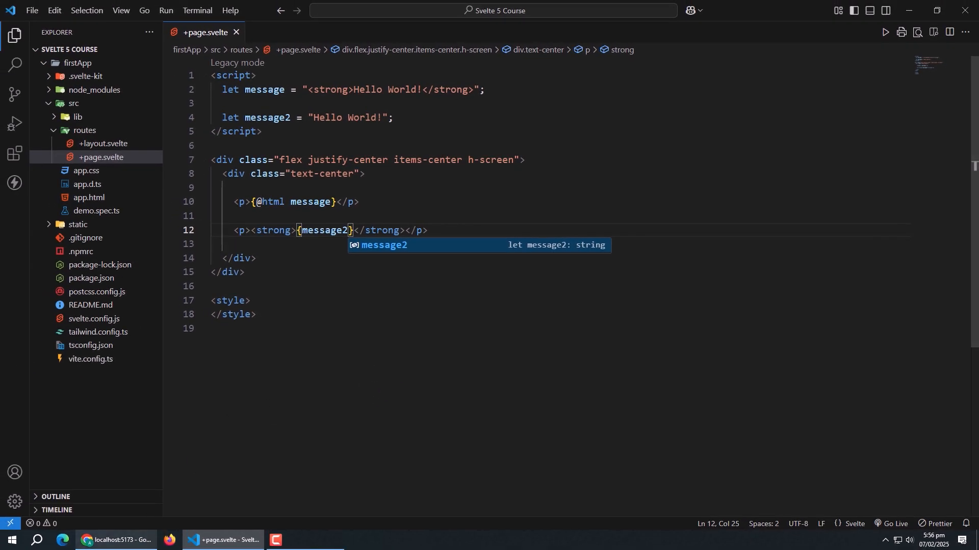
left_click(117, 540)
type("l")
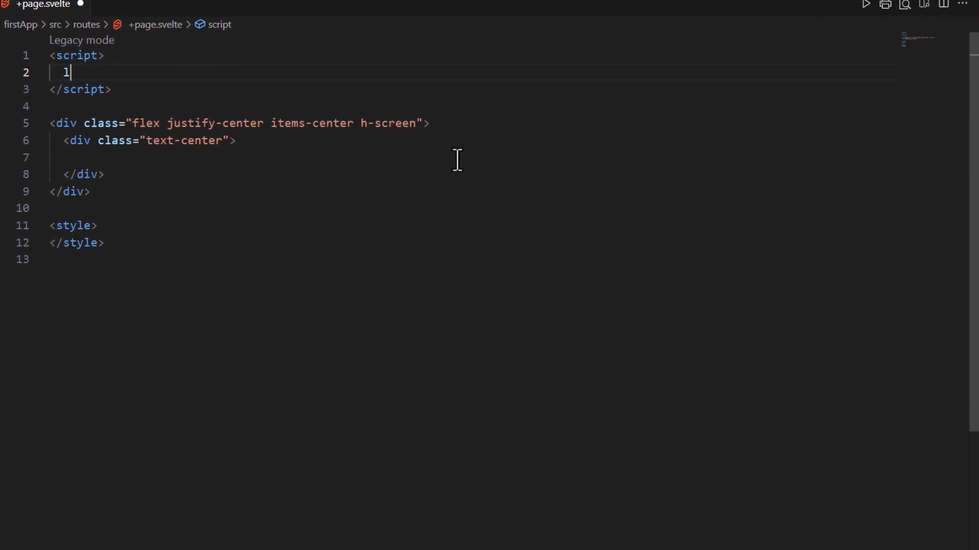
Declare price = 100 and show 'Discounted Price: {price * 0.9}' in a paragraph
type("et price = 100;")
type("<p>Dis</p>")
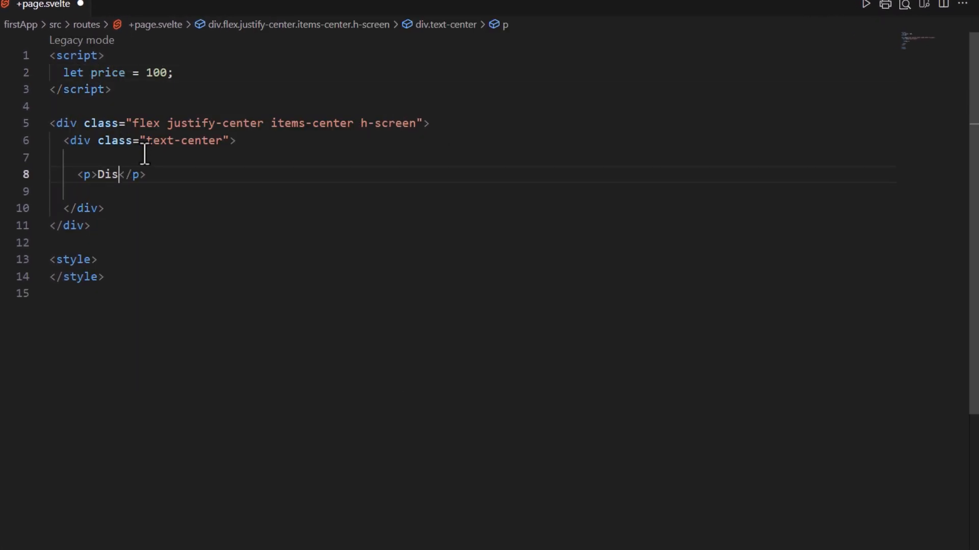
type("counted Price: {price *")
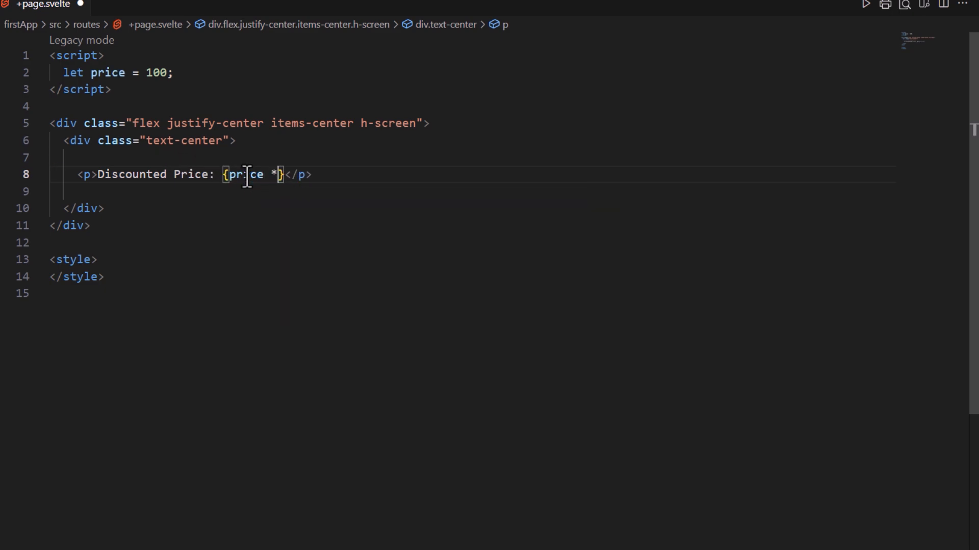
type("0.9")
type("let")
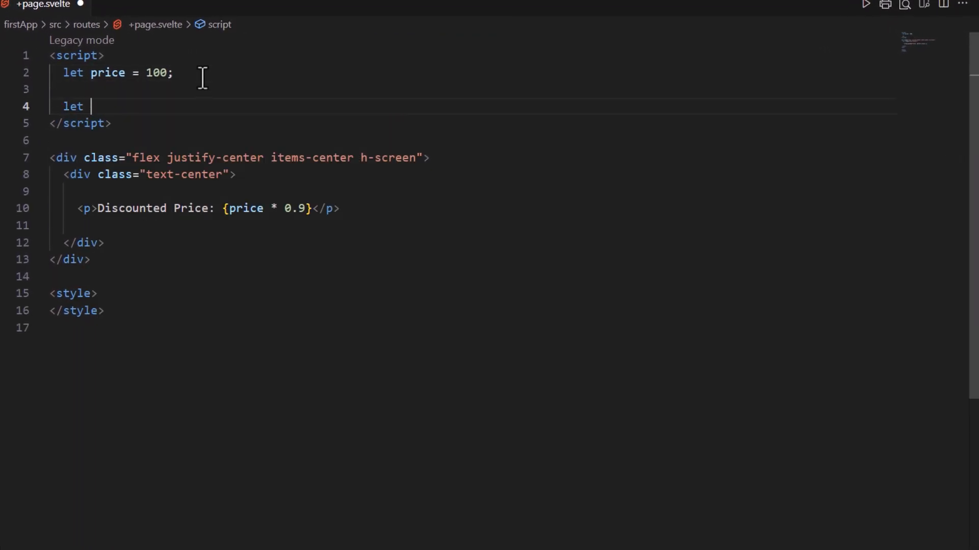
Declare isLoggedIn = $state(false) and add a green Toggle button that flips it
type("isLoggedIn =")
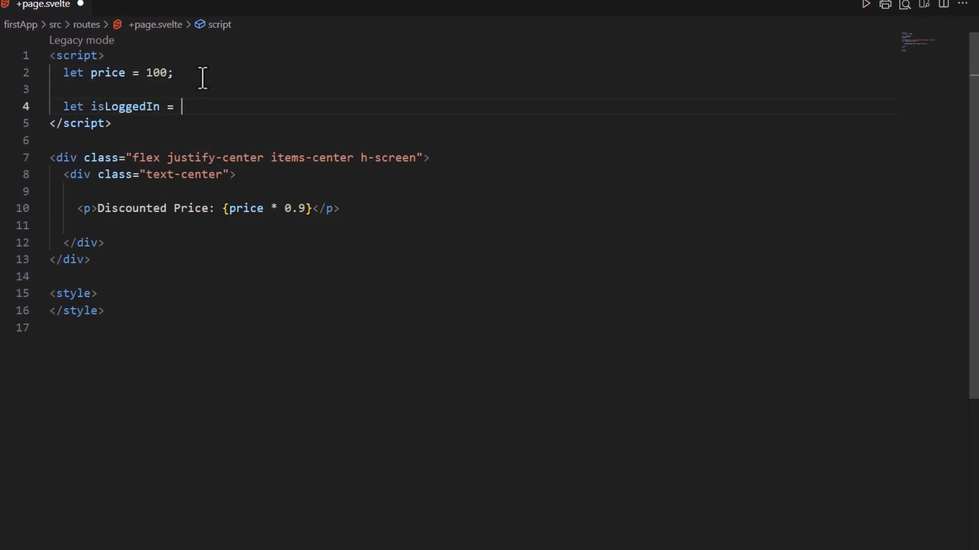
type("$state(false)")
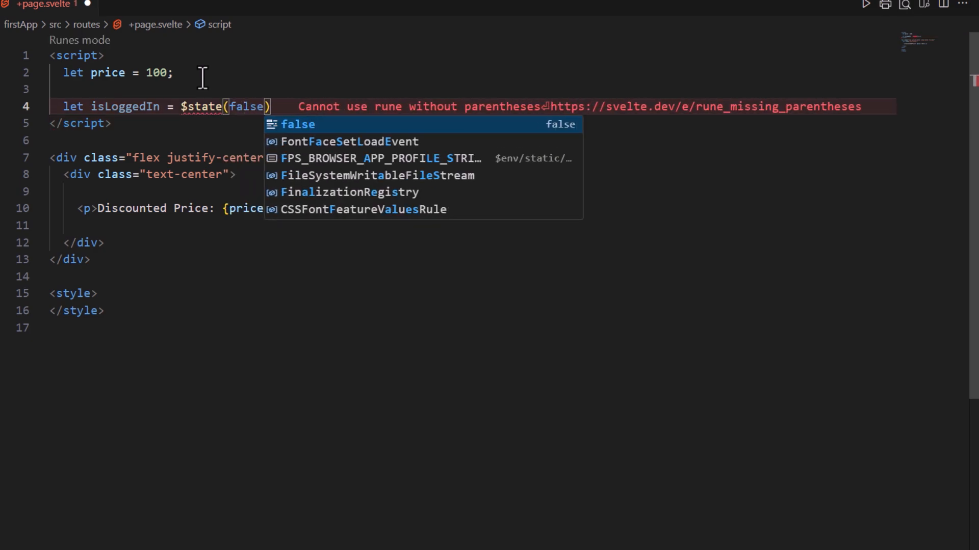
type(";")
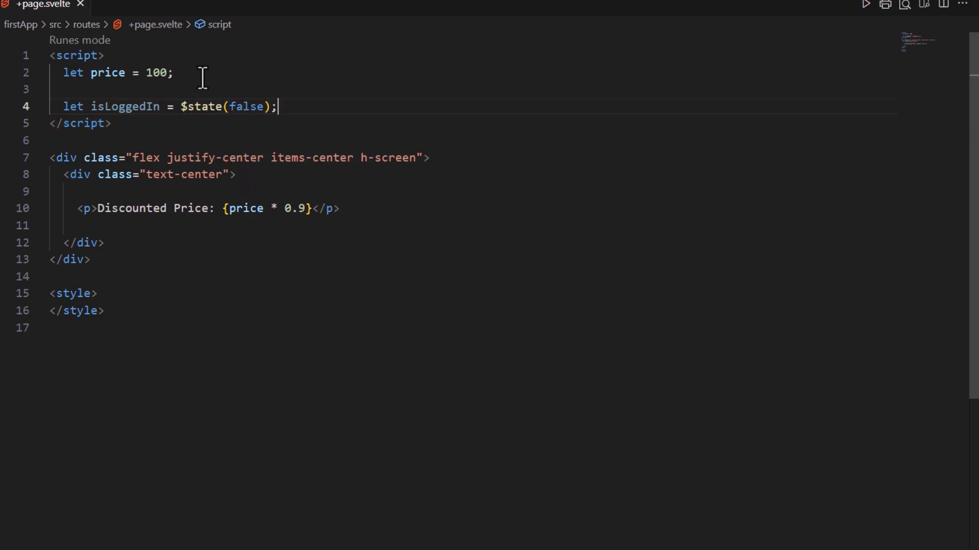
type("<button")
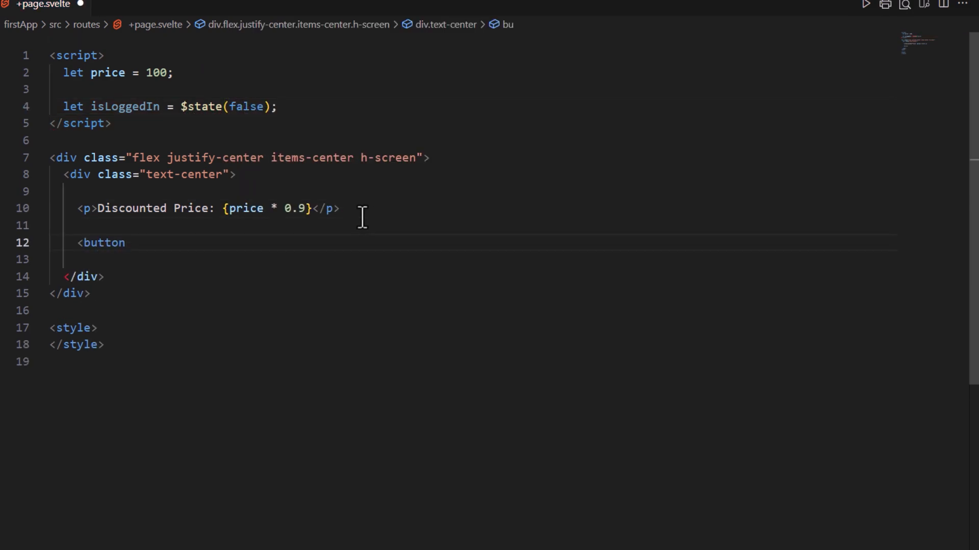
type(">Toggle</button>")
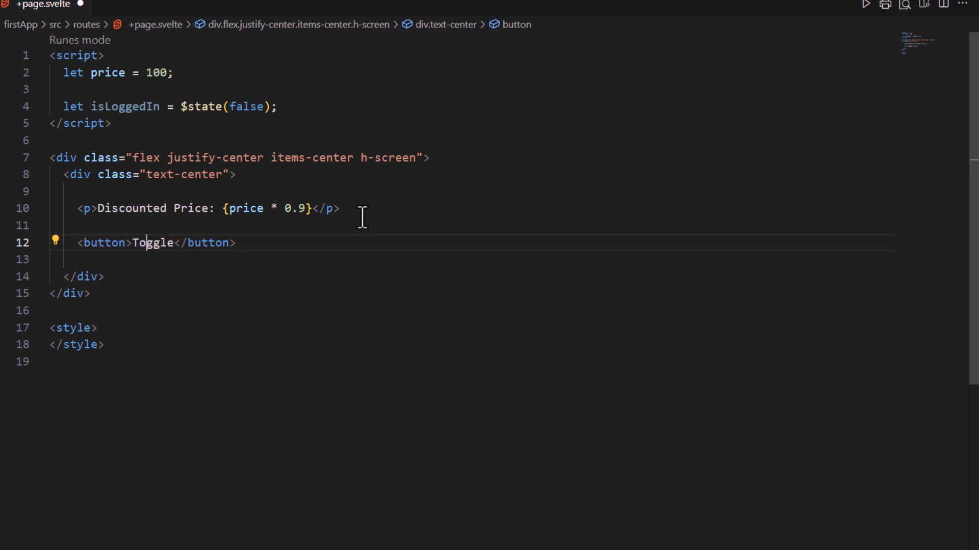
type("class= \"px-4 py")
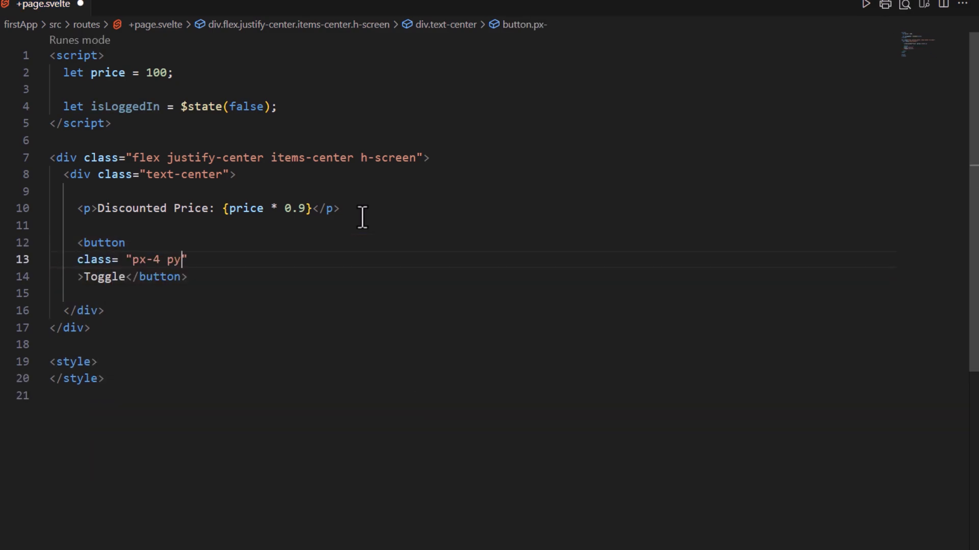
type("-2 bg-green-700 text-white rounded")
type("onclick={()=>{")
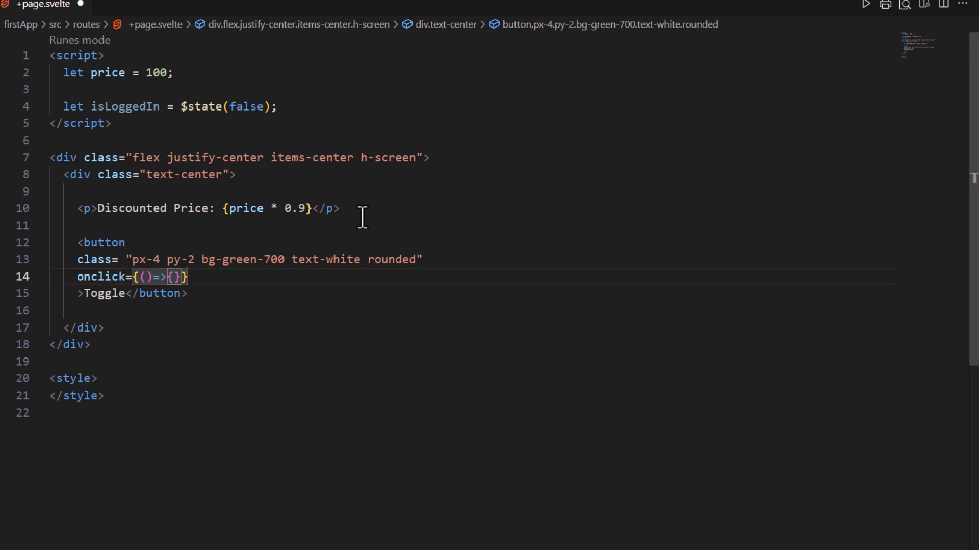
type("isLoggedIn = !isLoggedIn")
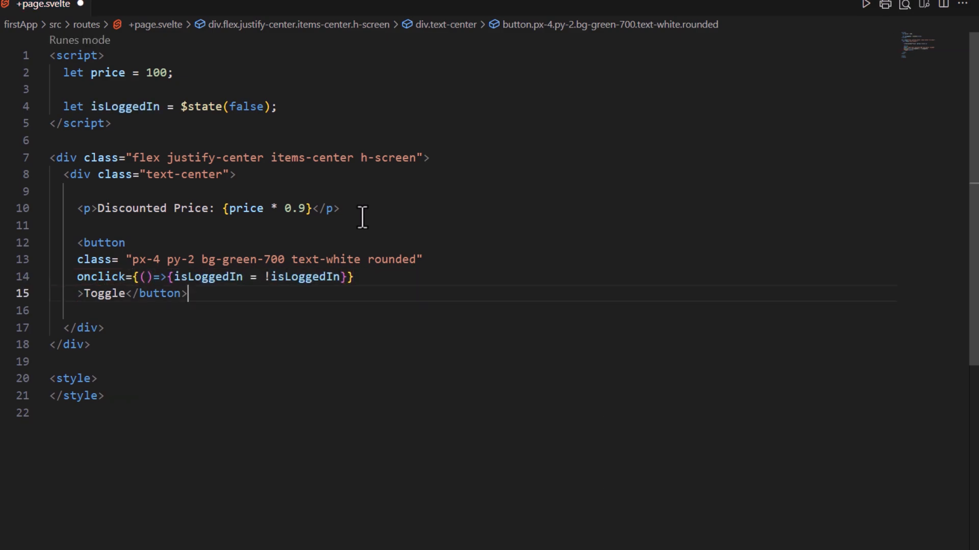
Add a paragraph showing "Welcome Back" or "Please Login." depending on isLoggedIn
type("<p>{}</p>")
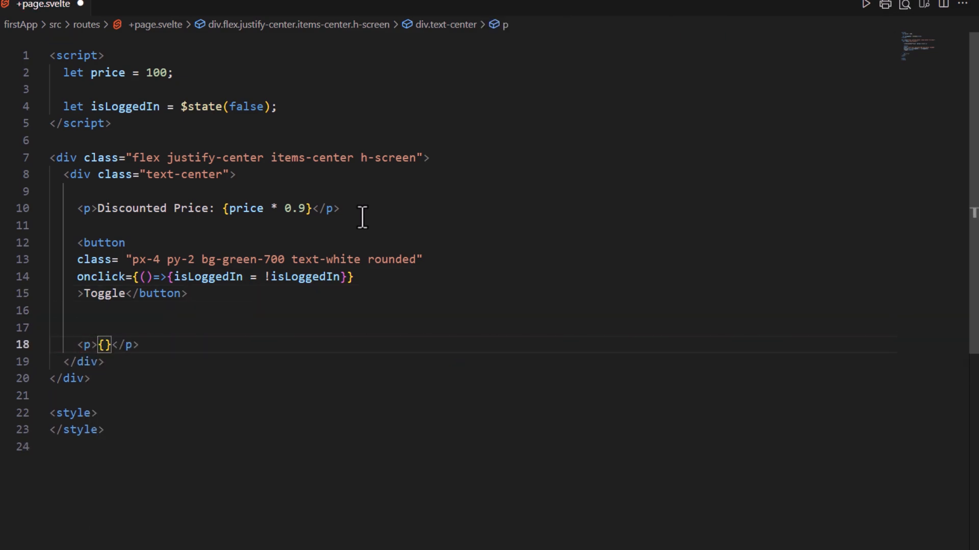
type("isLoggedIn ? \"W\"")
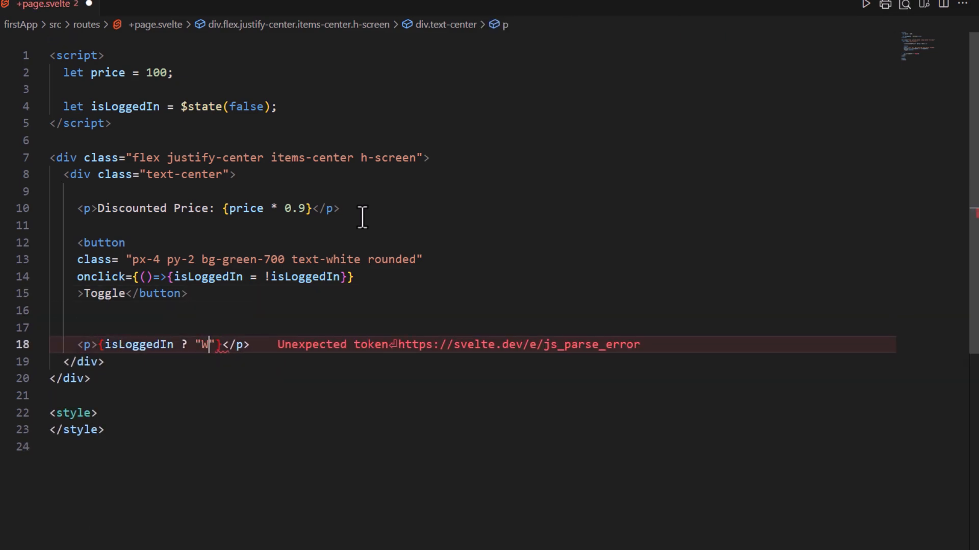
type("elcome Back\" : \"Please")
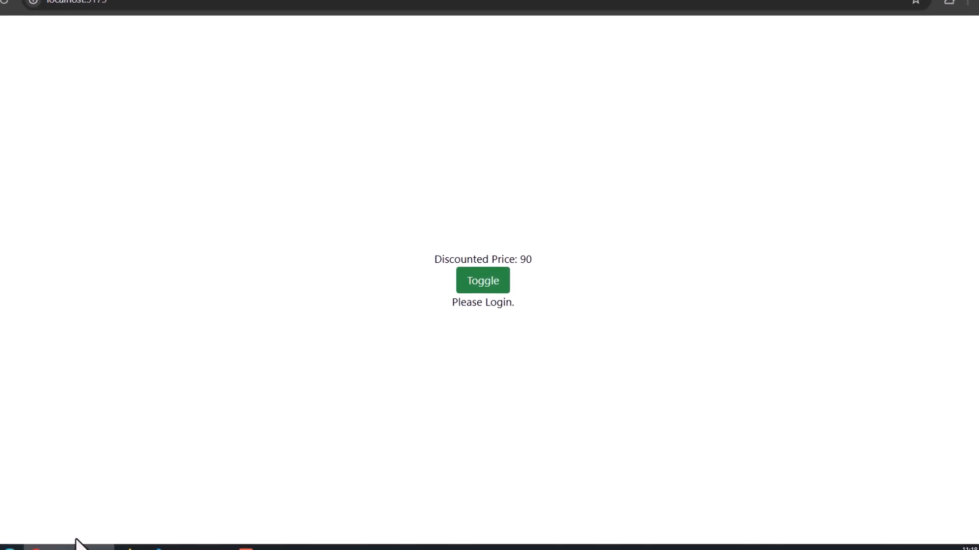
Click the green Toggle button at localhost:5173 so the message reads Welcome Back
left_click(483, 281)
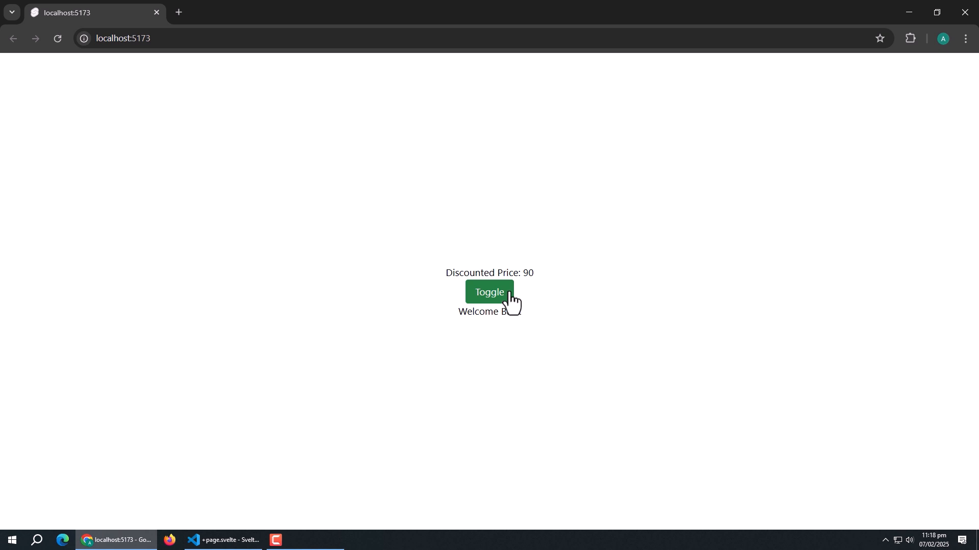